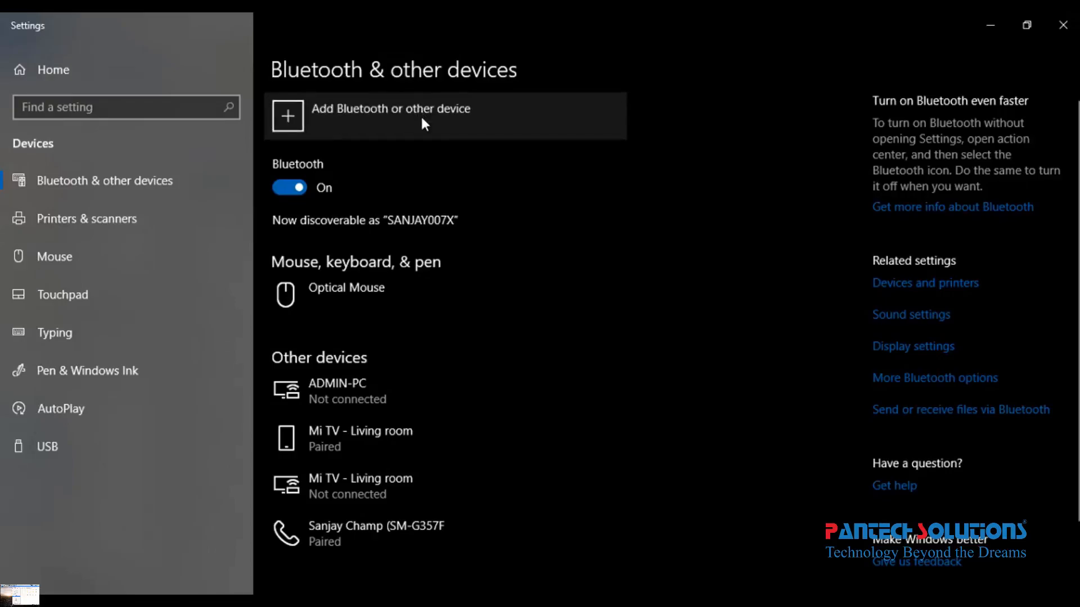
- Pair the MindWave headset as a new Bluetooth device and dismiss the confirmation
left_click(389, 108)
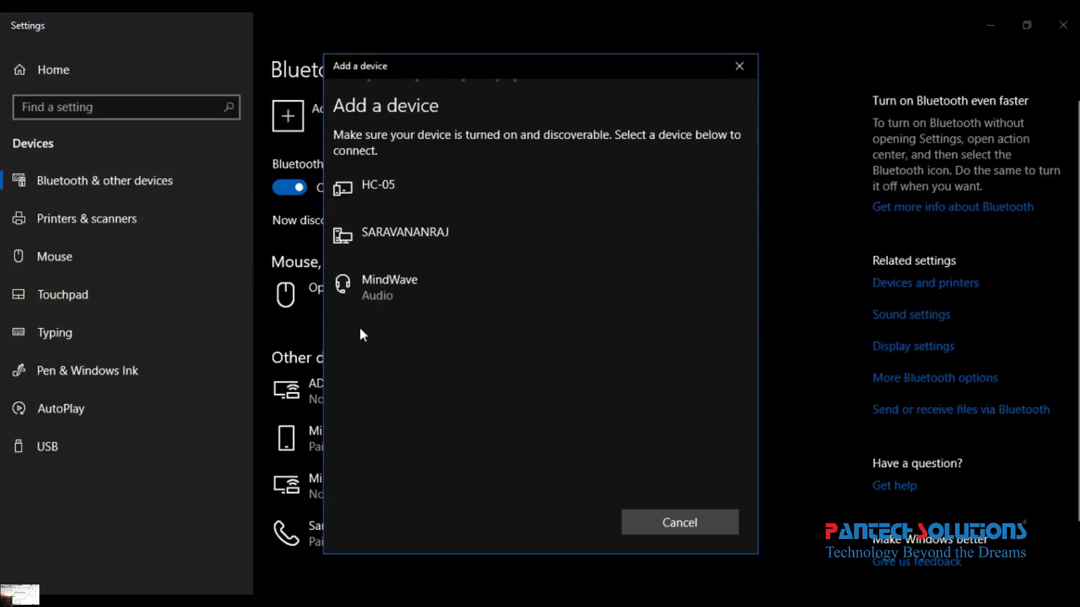
left_click(389, 286)
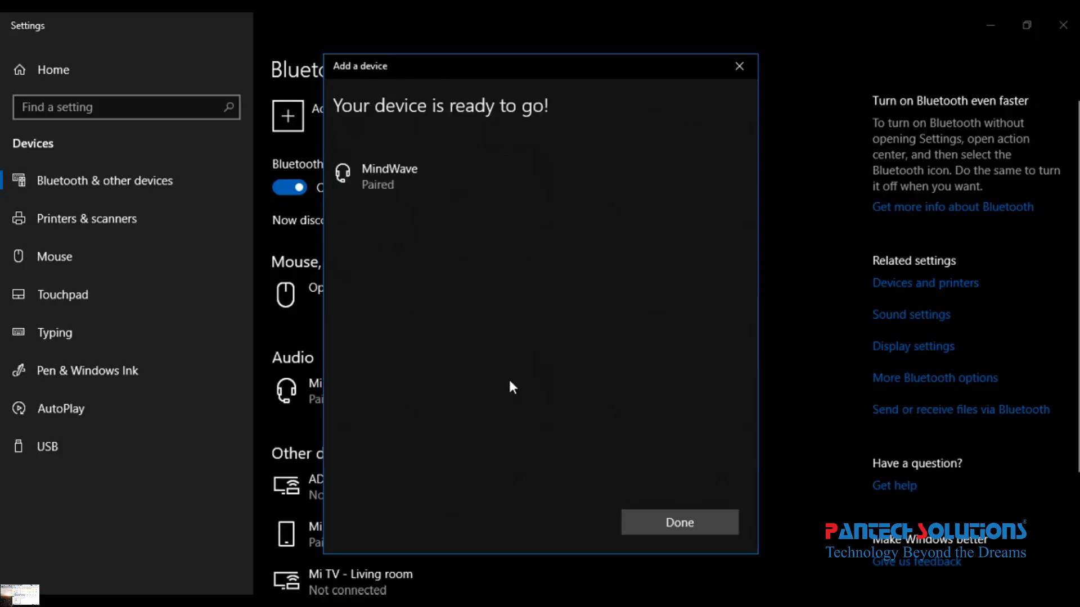
left_click(678, 521)
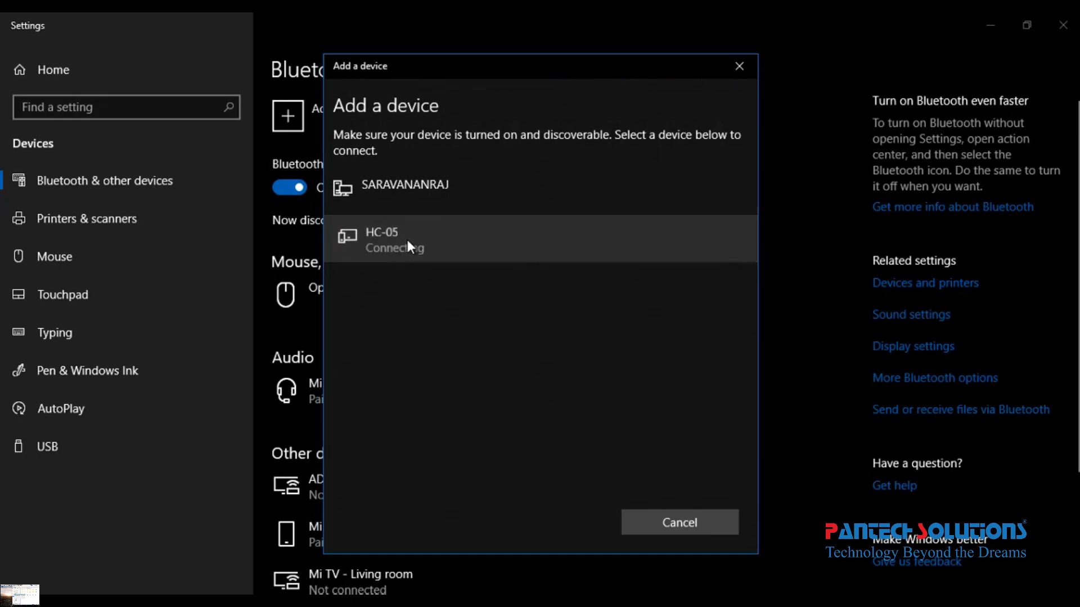
- Pair the HC-05 module and dismiss its confirmation
left_click(380, 232)
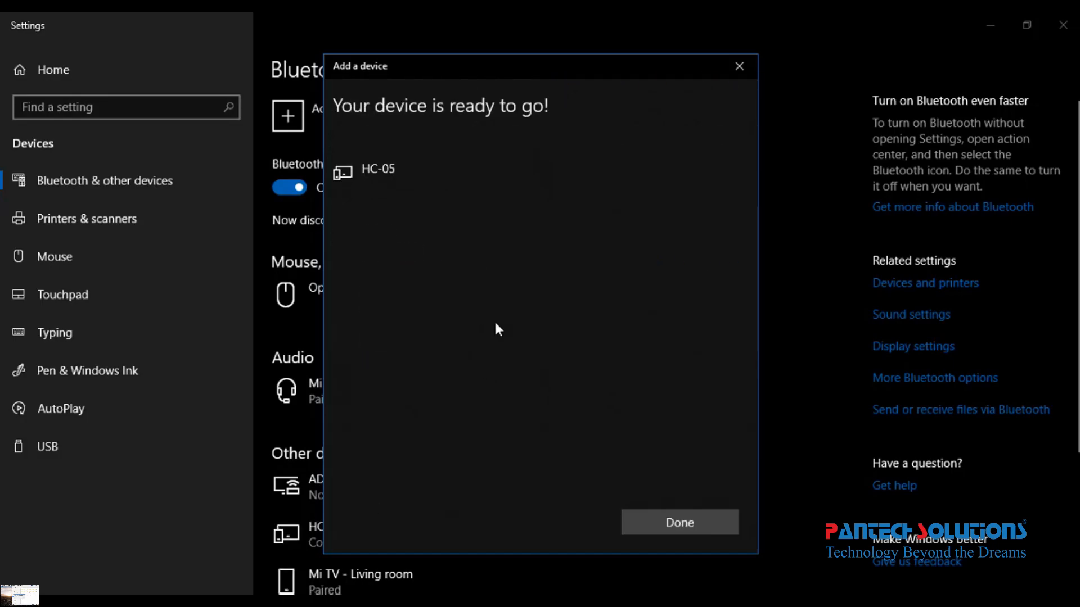
left_click(678, 522)
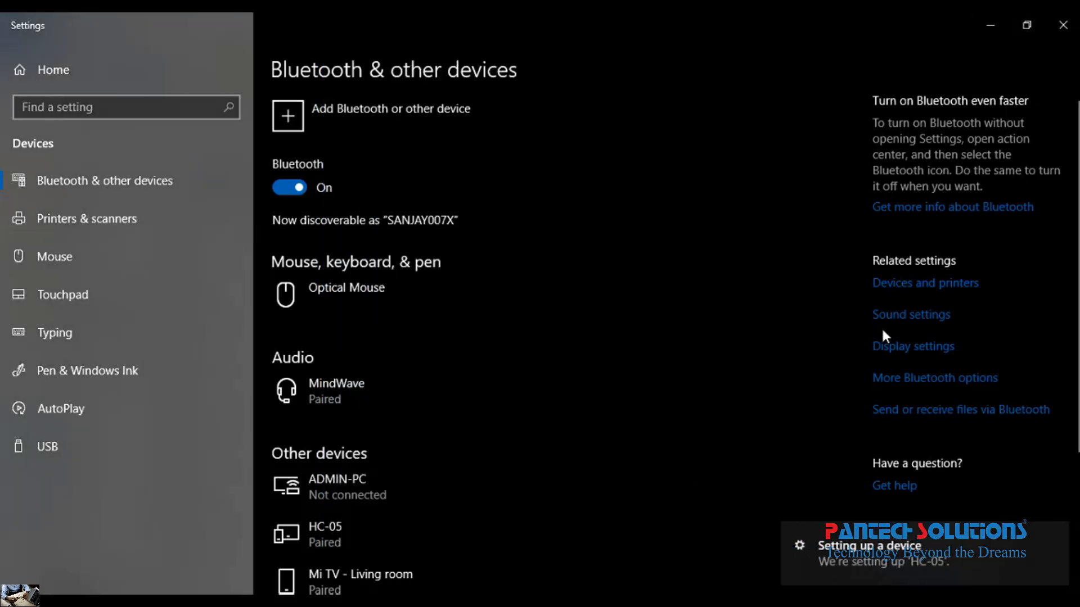
- Switch to MATLAB R2013b and change the command window to the Main control panel project folder
left_click(934, 377)
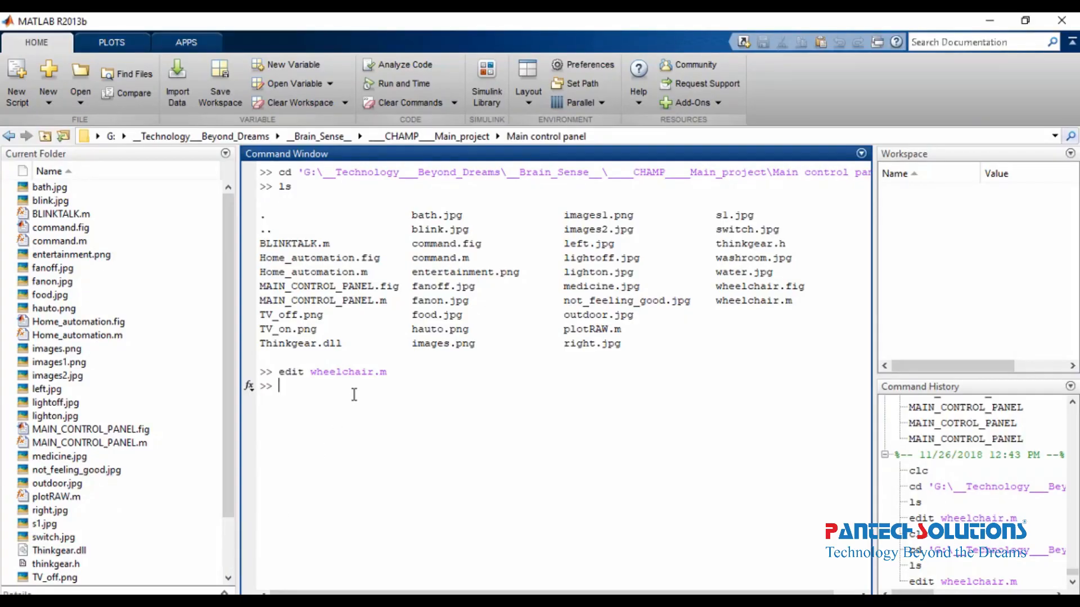
type("cd")
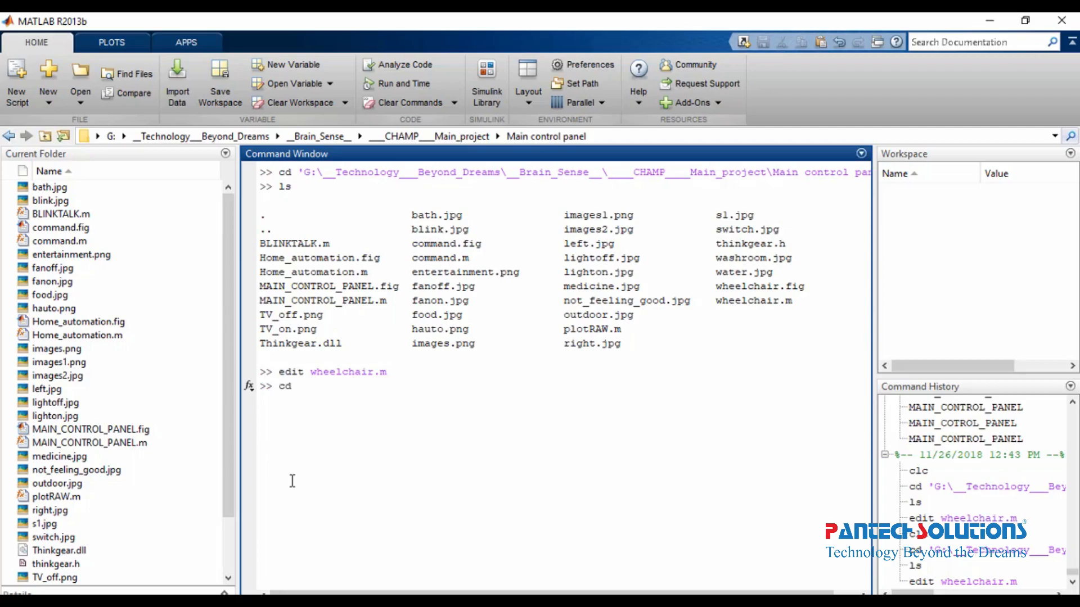